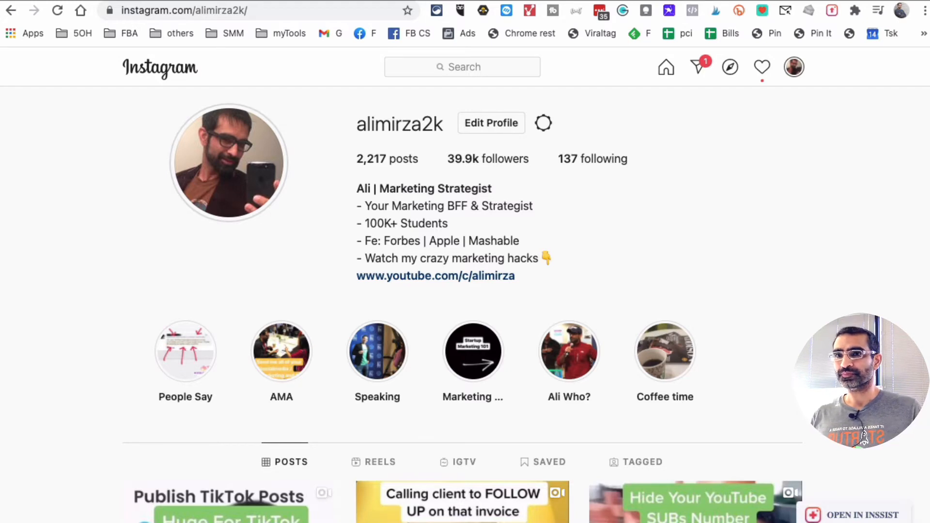
Scroll the profile, then go to the Instagram home feed with the stories row.
scroll("down", 3)
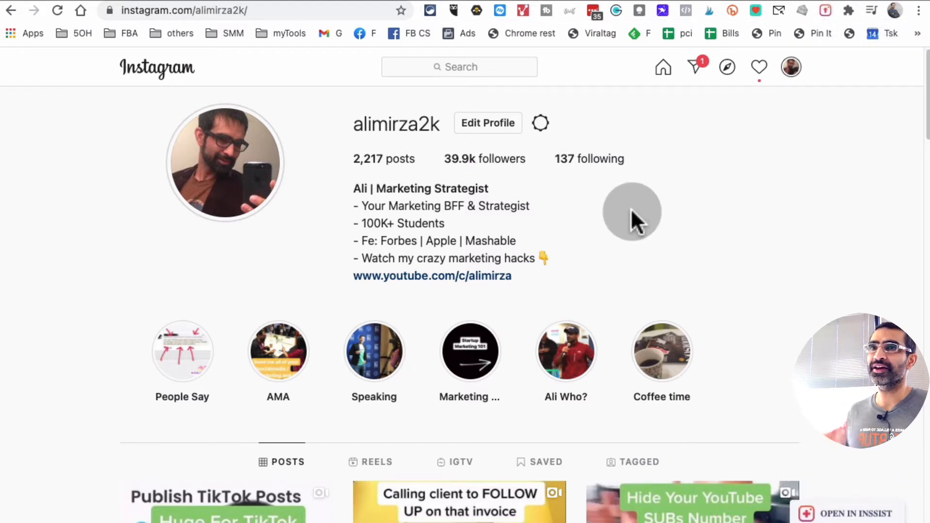
mouse_move(780, 63)
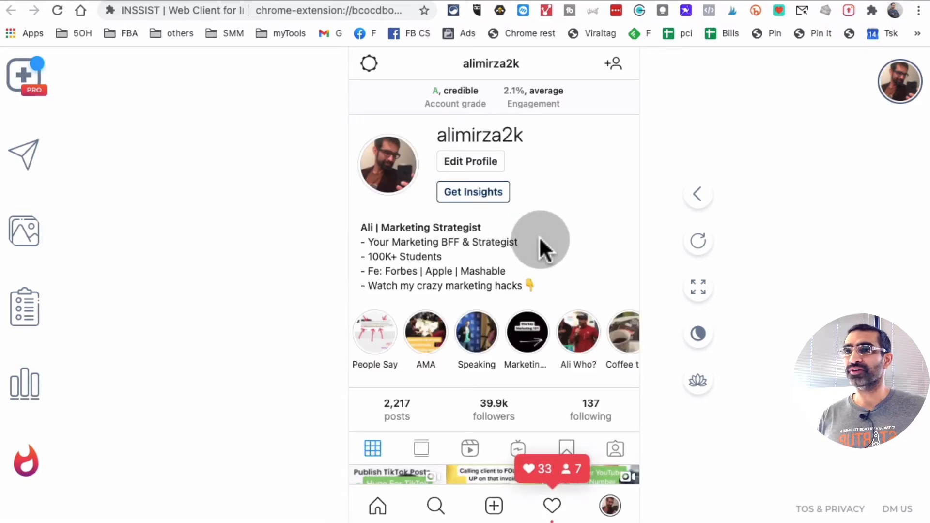
mouse_move(135, 152)
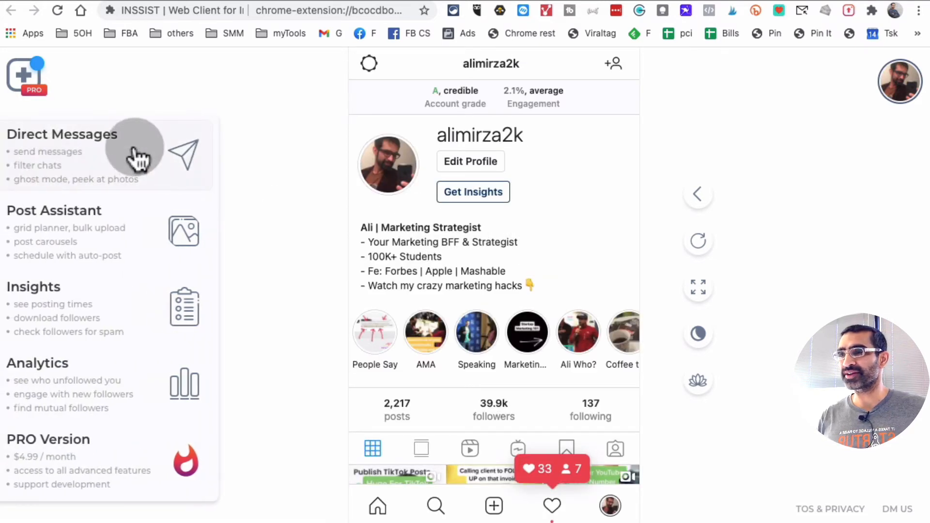
mouse_move(160, 375)
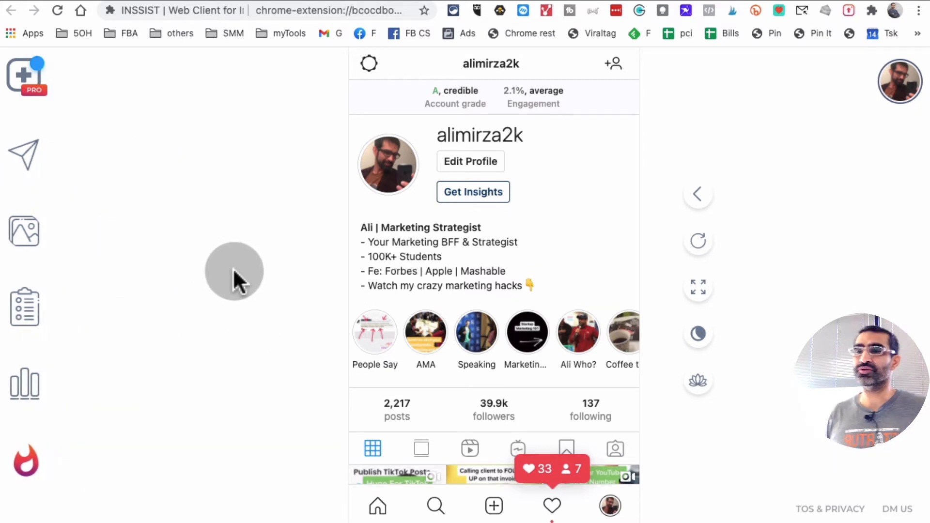
mouse_move(236, 272)
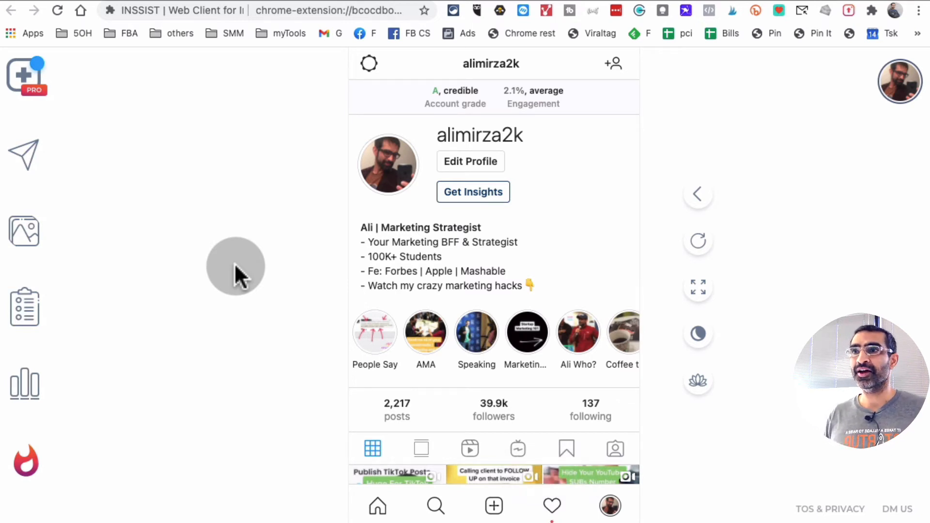
mouse_move(436, 506)
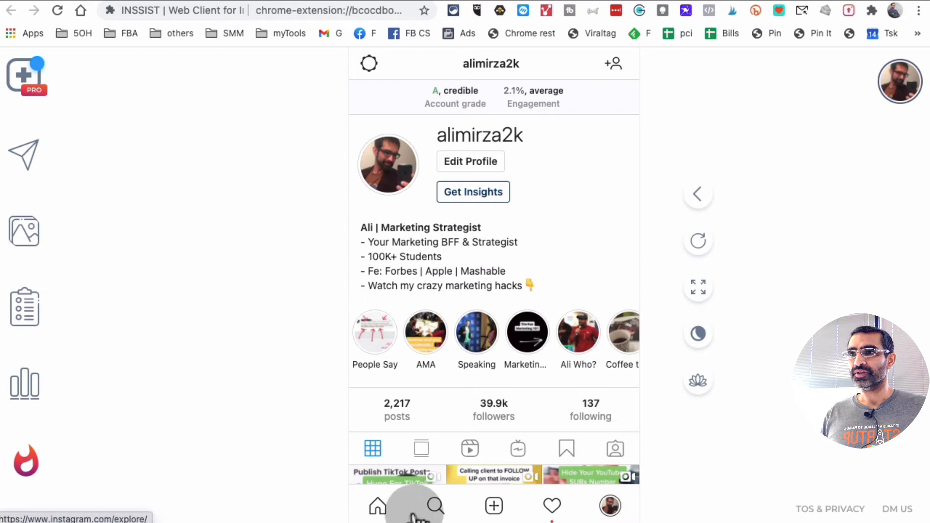
left_click(377, 506)
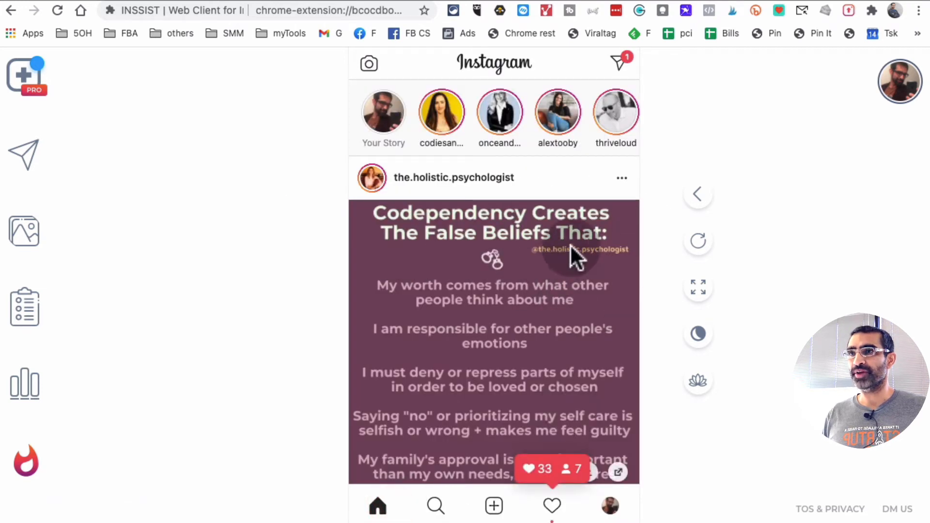
mouse_move(630, 114)
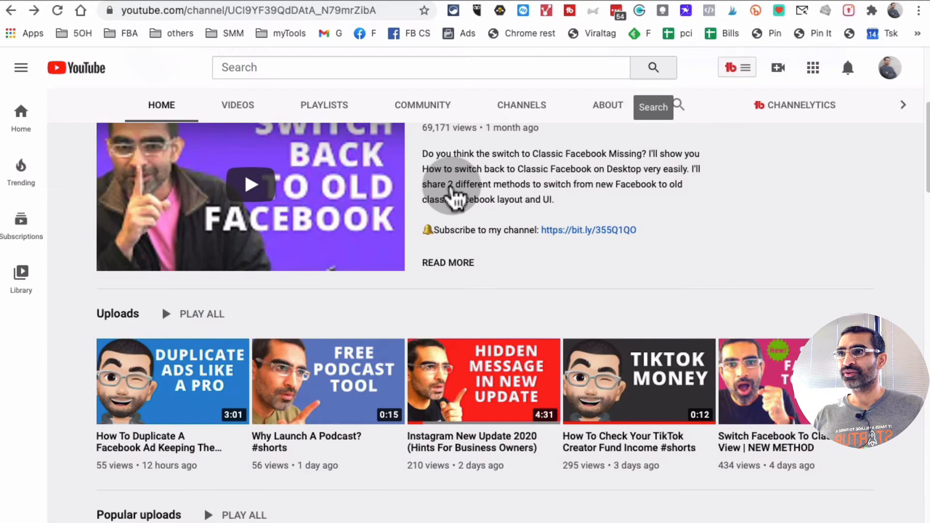
Open the 'How To Duplicate A Facebook Ad' video and copy its URL.
left_click(172, 381)
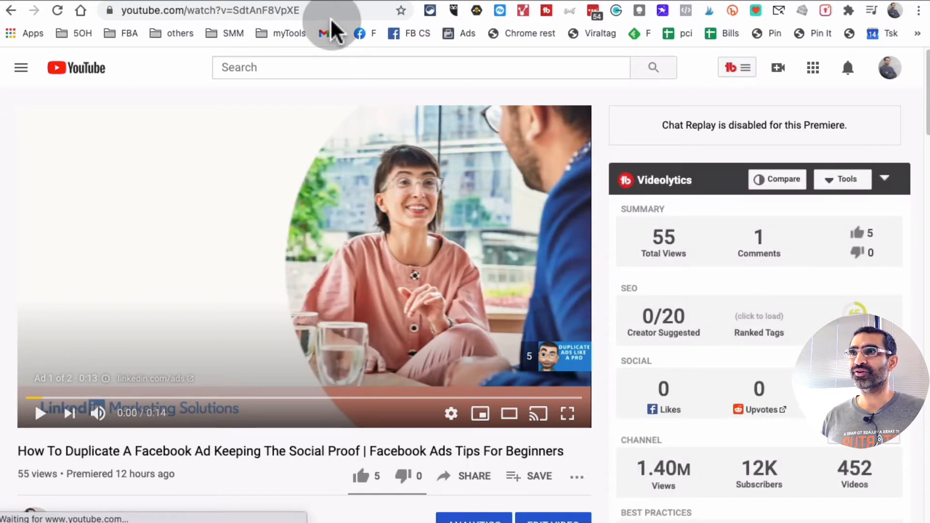
left_click(226, 11)
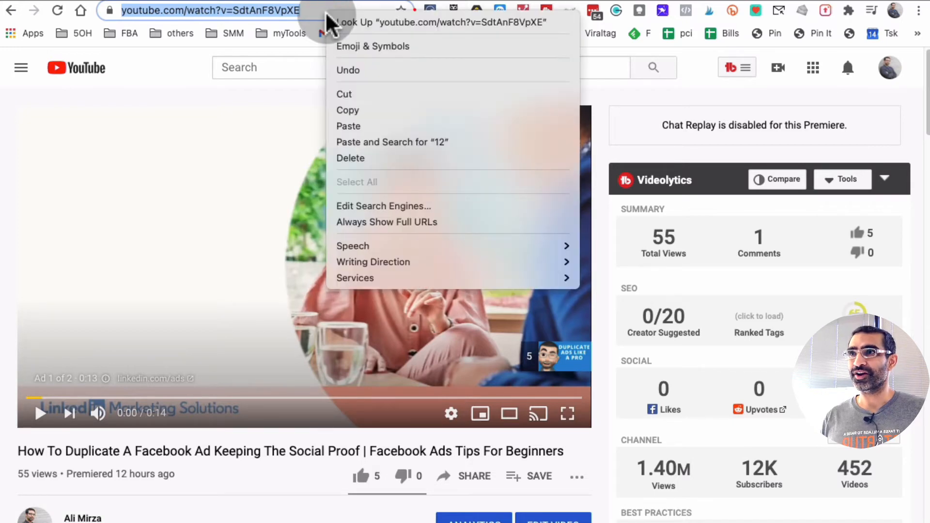
left_click(381, 115)
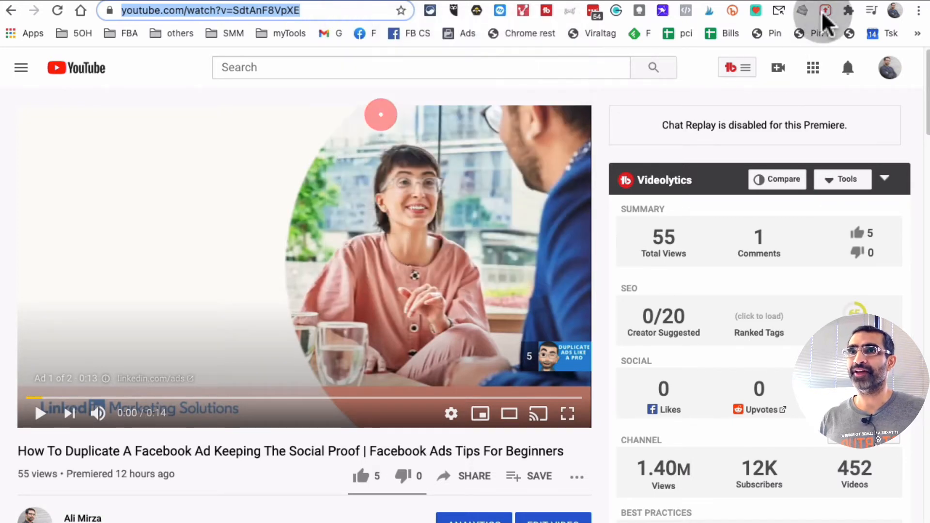
left_click(822, 10)
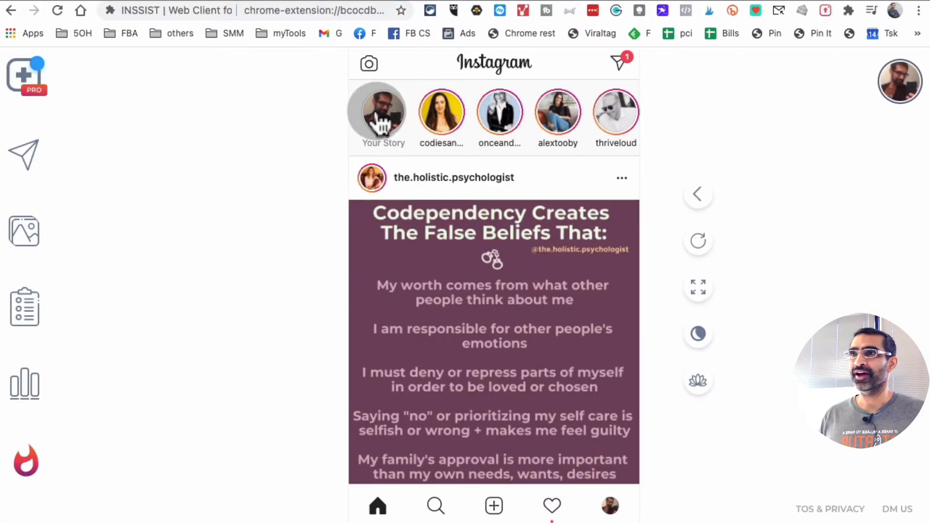
mouse_move(365, 46)
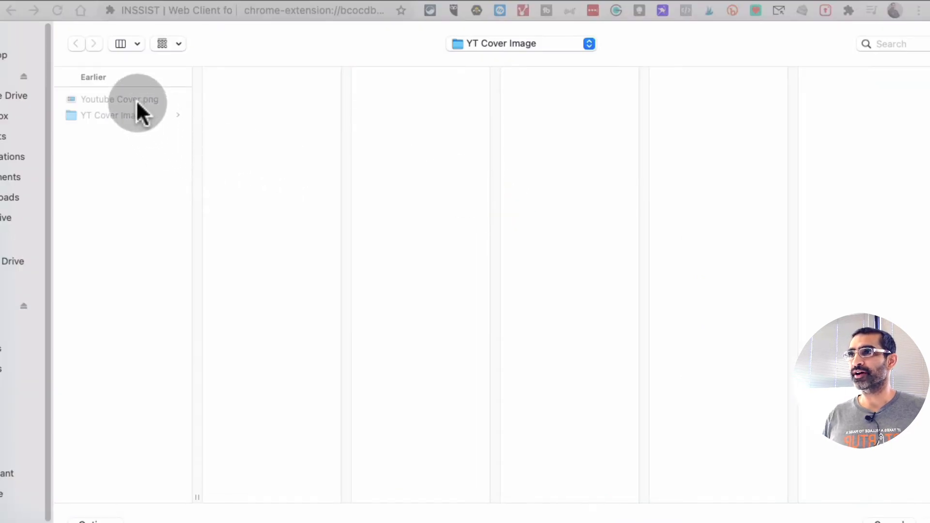
left_click(117, 100)
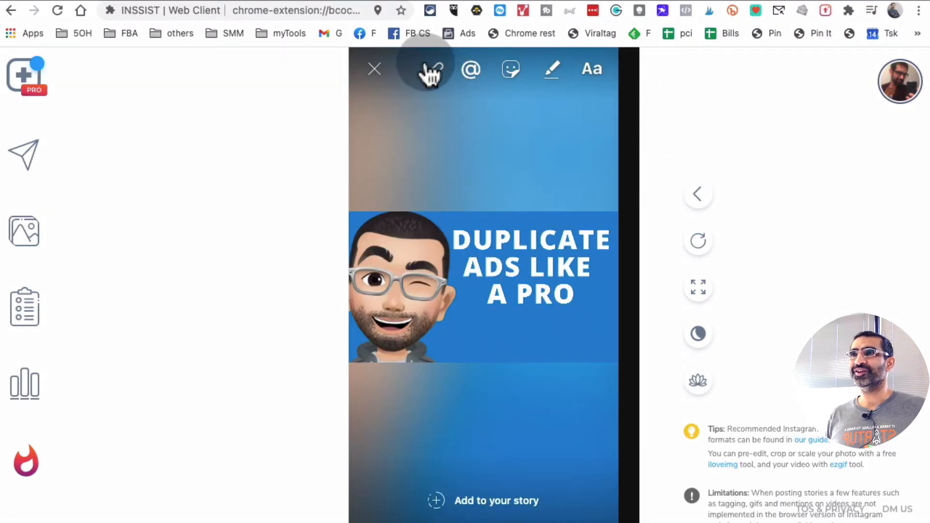
left_click(430, 70)
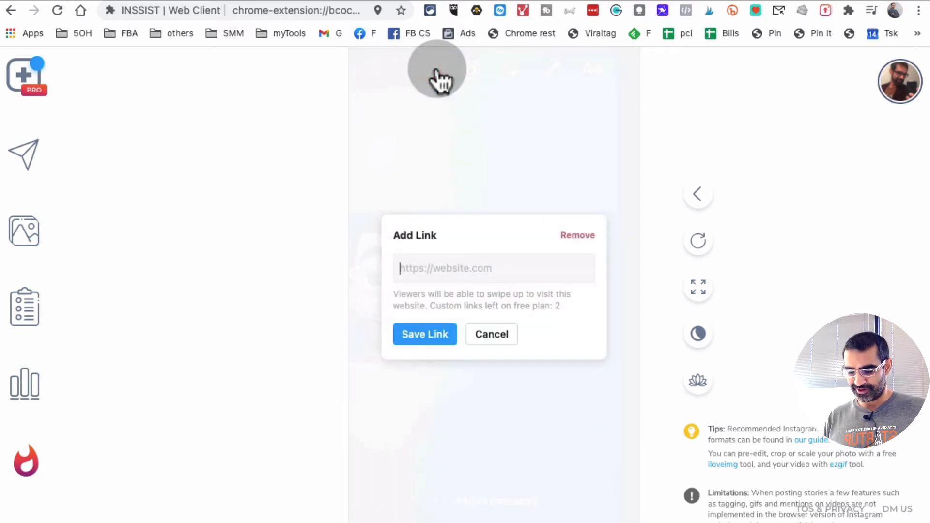
type("www.youtube.com/watch?v=SdtAnF8VpXE")
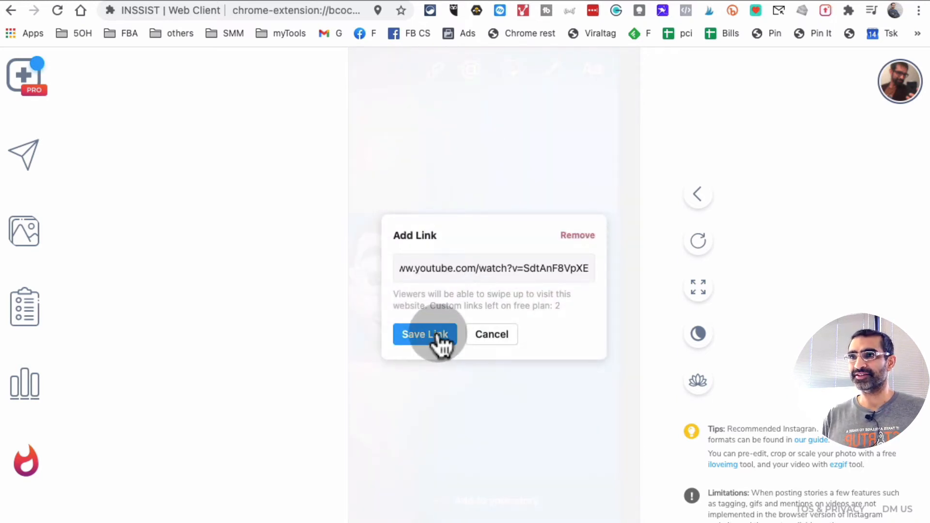
left_click(424, 334)
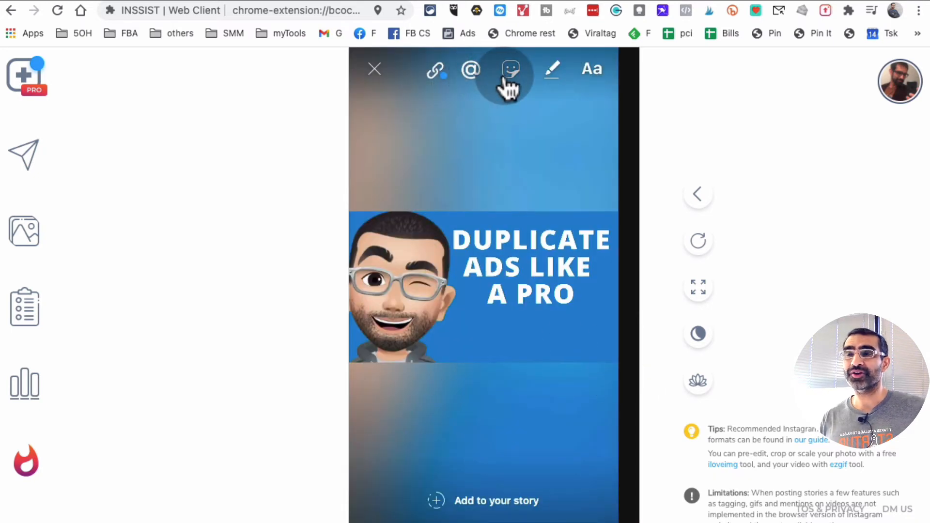
mouse_move(591, 72)
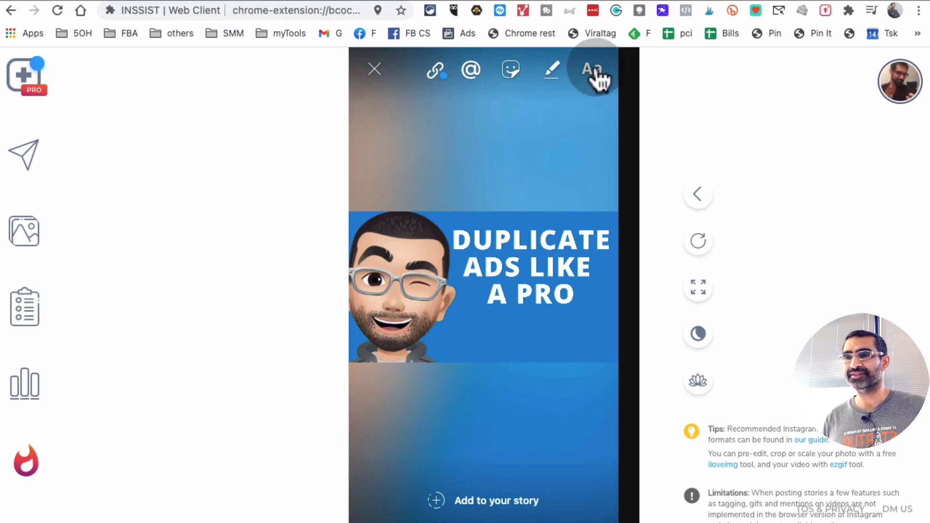
Add caption 'Want to see how to duplicate FB ads and KEEP the engagement..' and 'SWIPE UP' text.
left_click(593, 69)
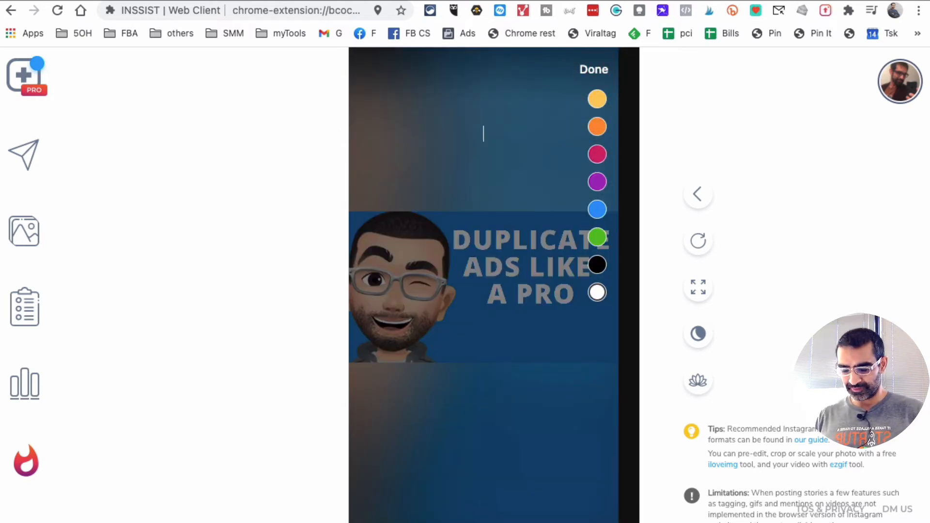
type("Want to see how to duplicate FB ads and KEEP the enga")
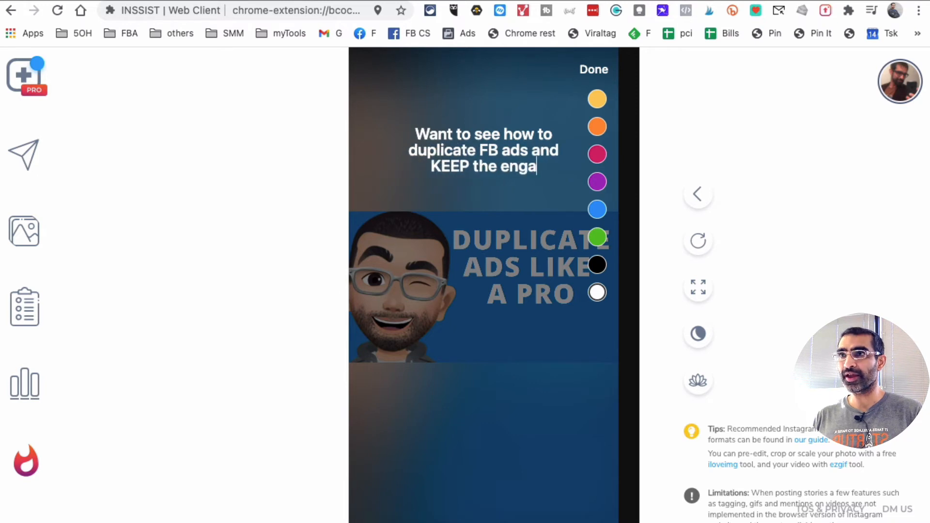
type("gement..")
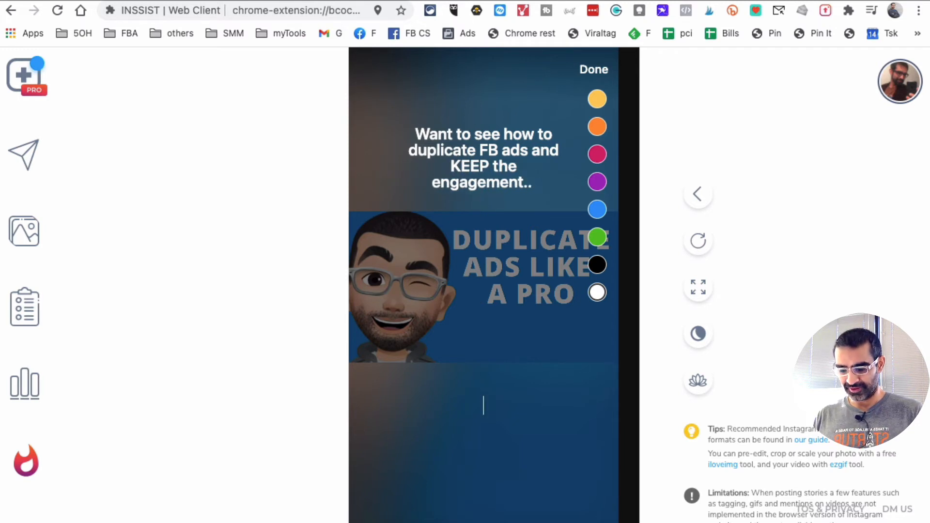
type("SWIPE UP")
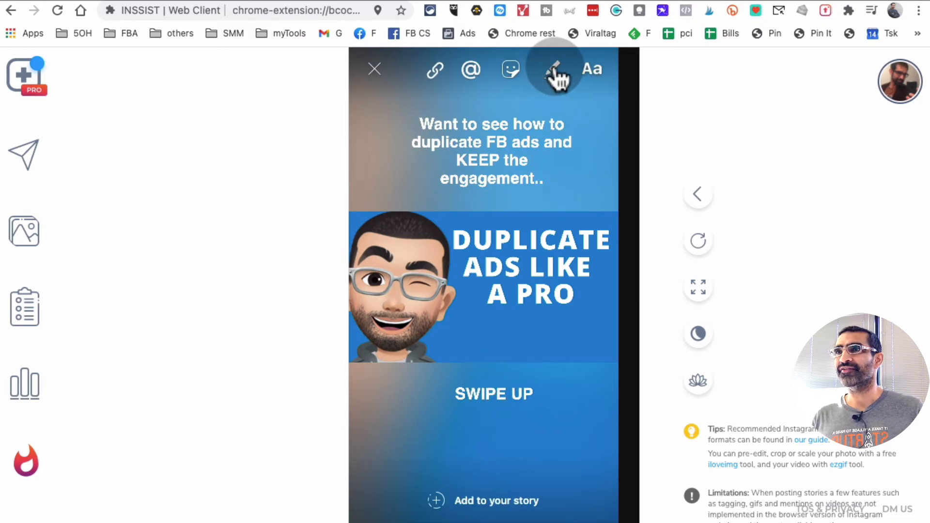
Draw three orange upward arrows beside SWIPE UP and re-save the YouTube swipe-up link.
left_click(556, 69)
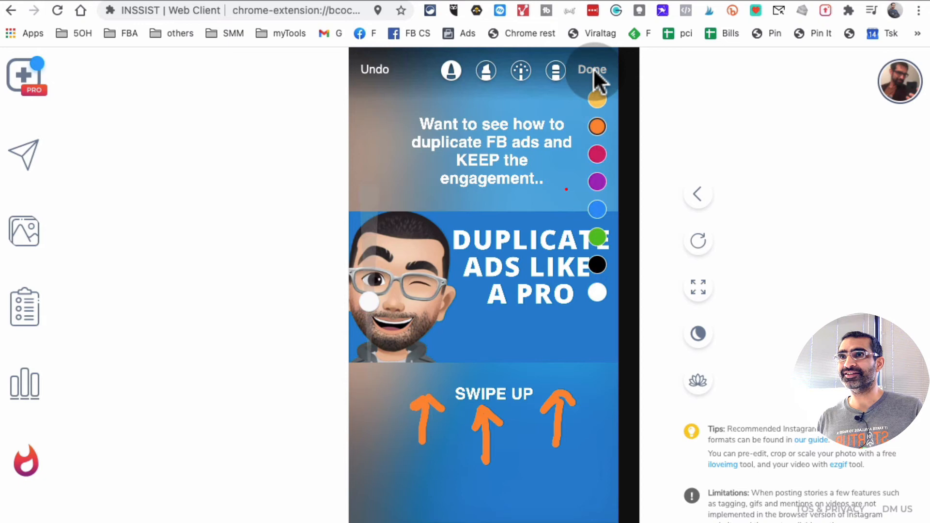
left_click(591, 70)
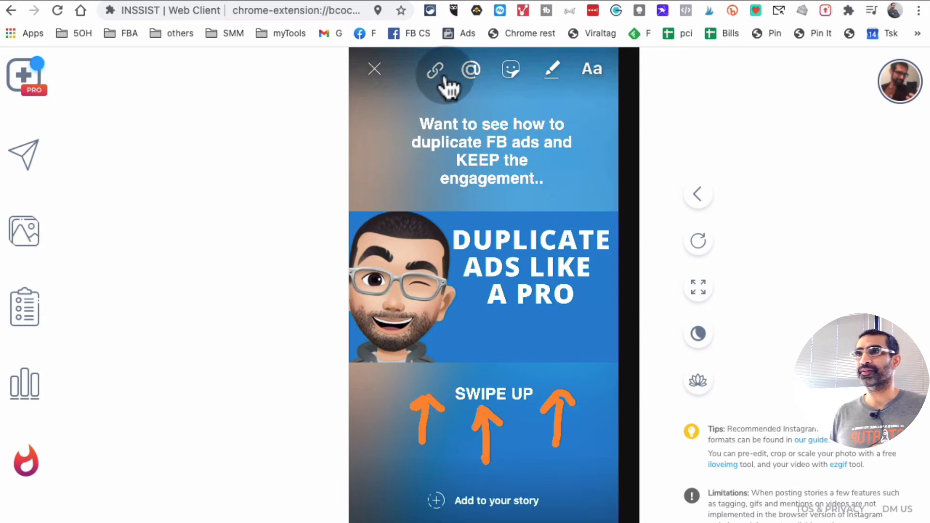
left_click(436, 69)
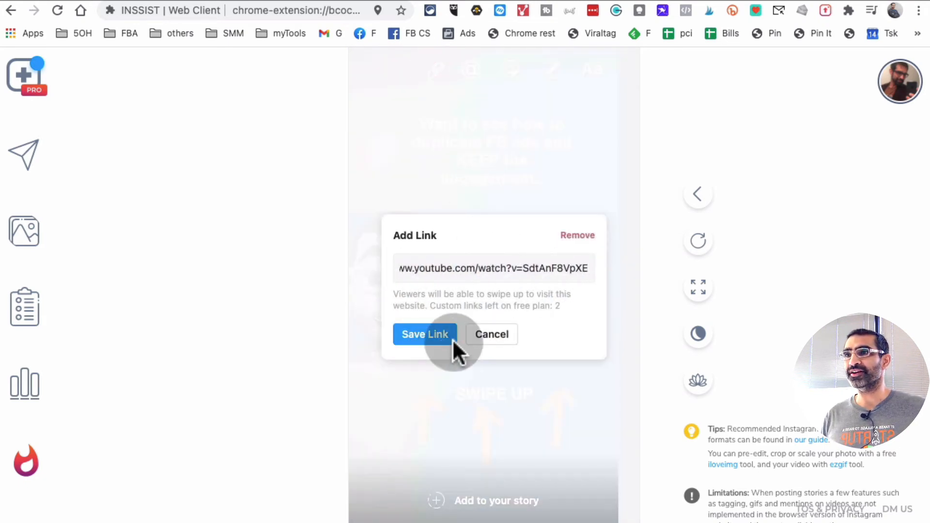
left_click(424, 334)
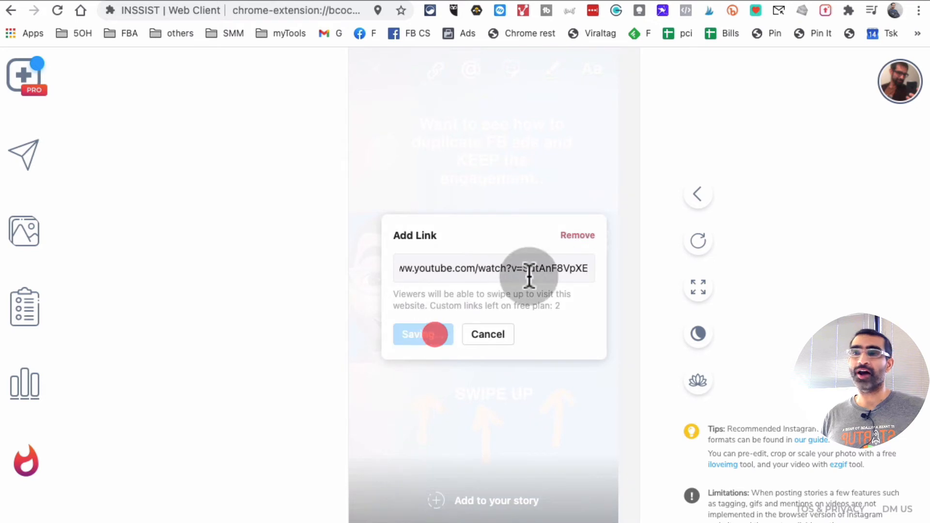
left_click(423, 334)
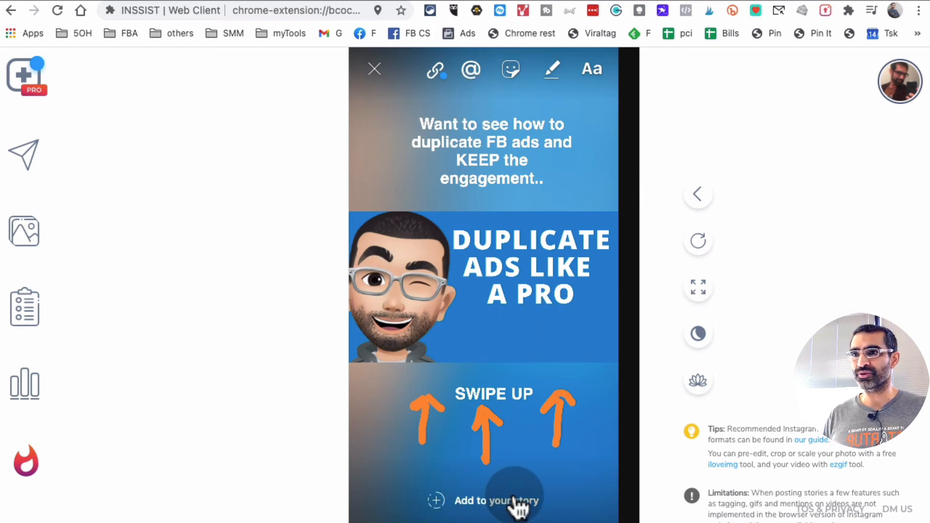
Post the story to Your Story, open it, and try its See More link.
left_click(495, 510)
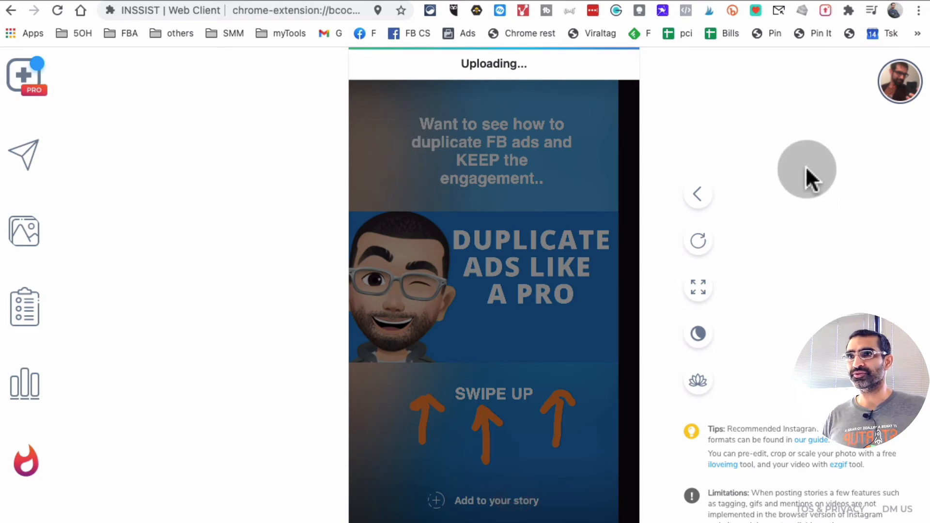
mouse_move(745, 140)
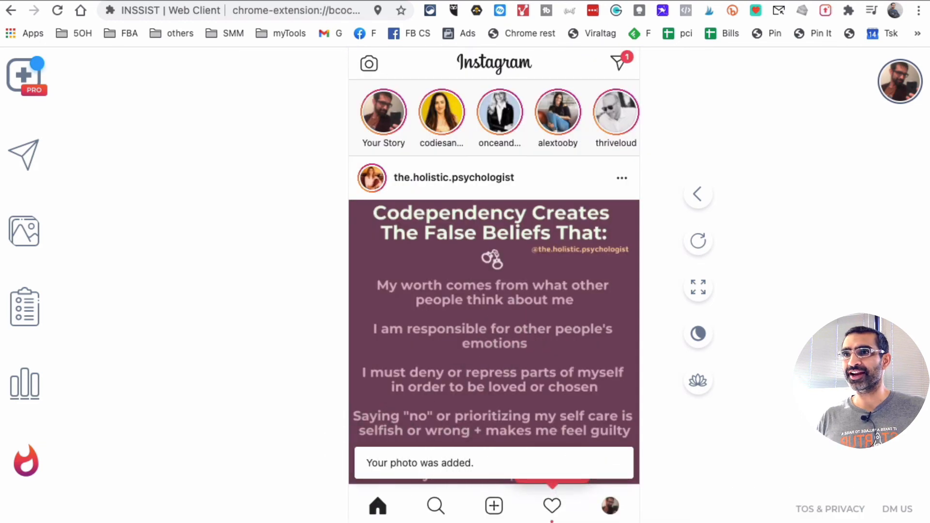
left_click(609, 506)
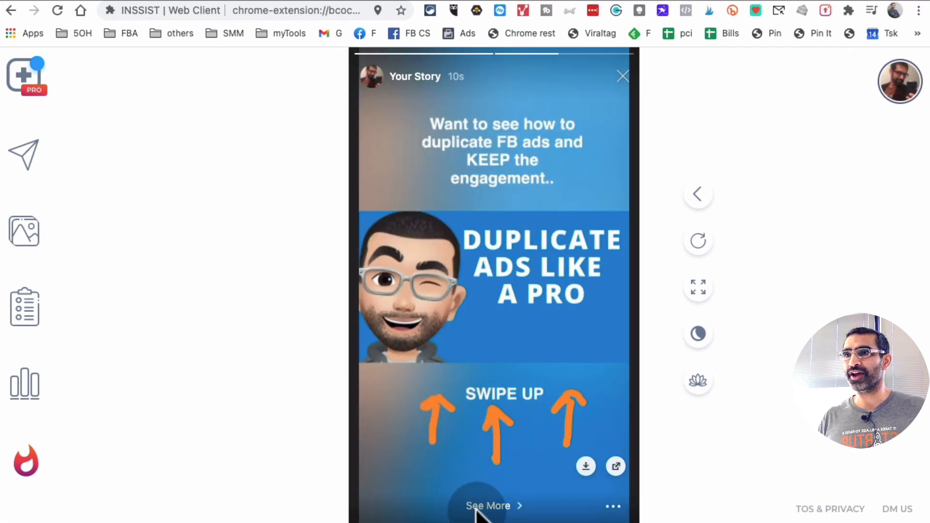
left_click(490, 506)
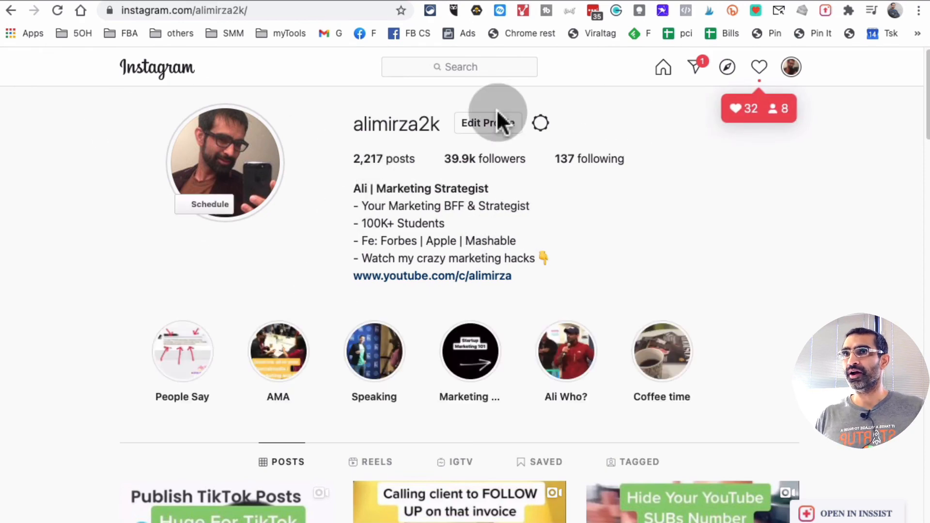
From the profile picture, advance to the new story and follow See More to the YouTube video.
left_click(227, 160)
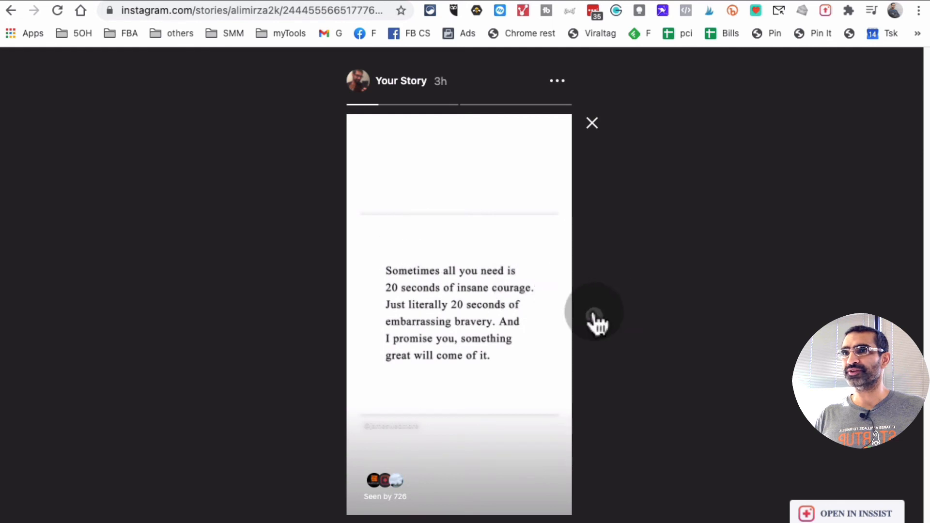
left_click(597, 312)
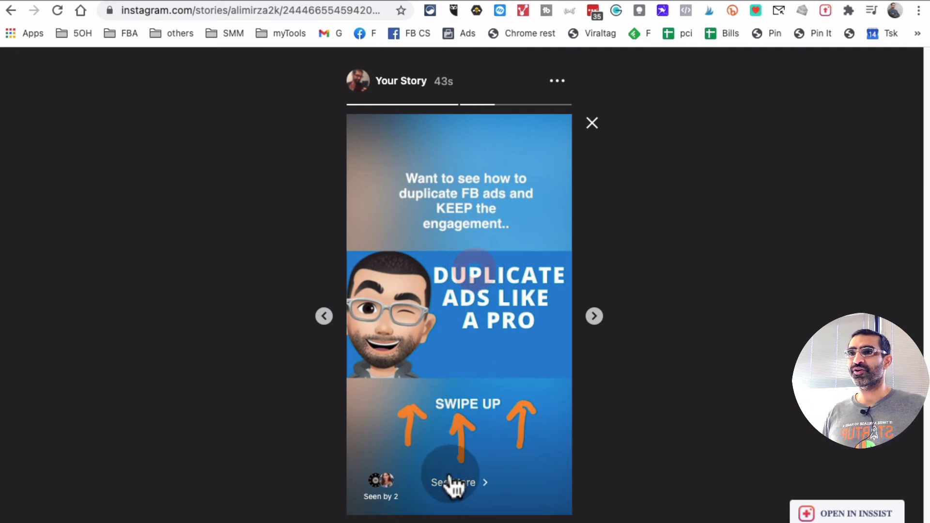
left_click(454, 483)
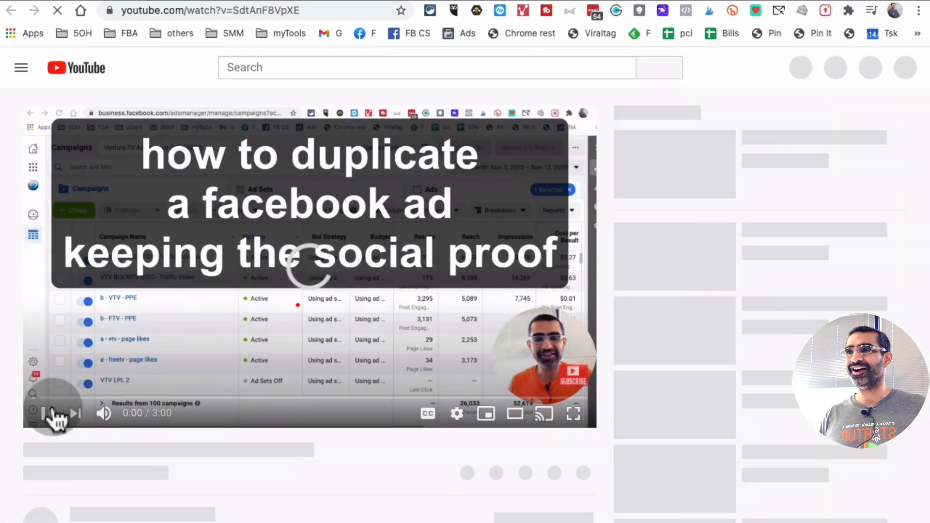